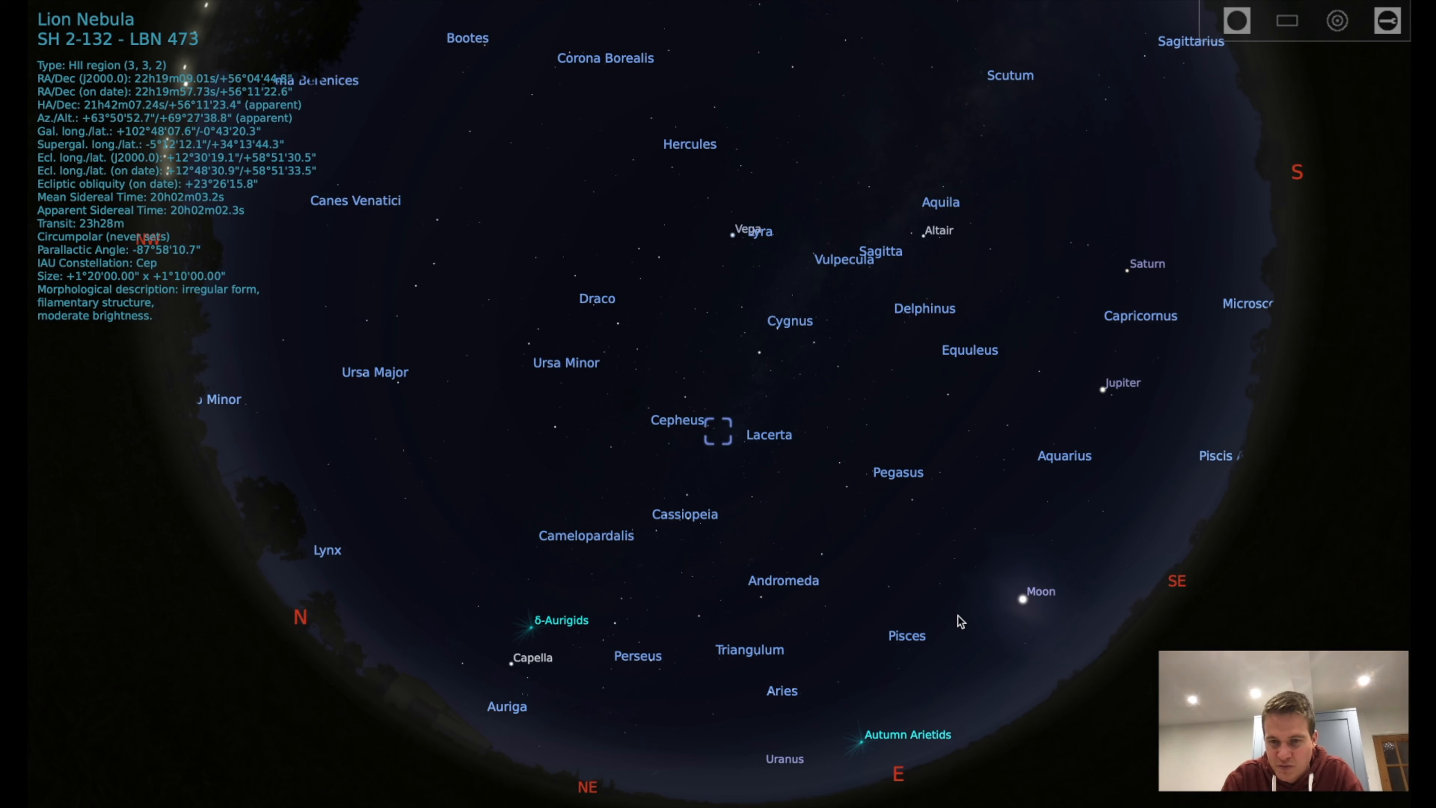
mouse_move(1035, 630)
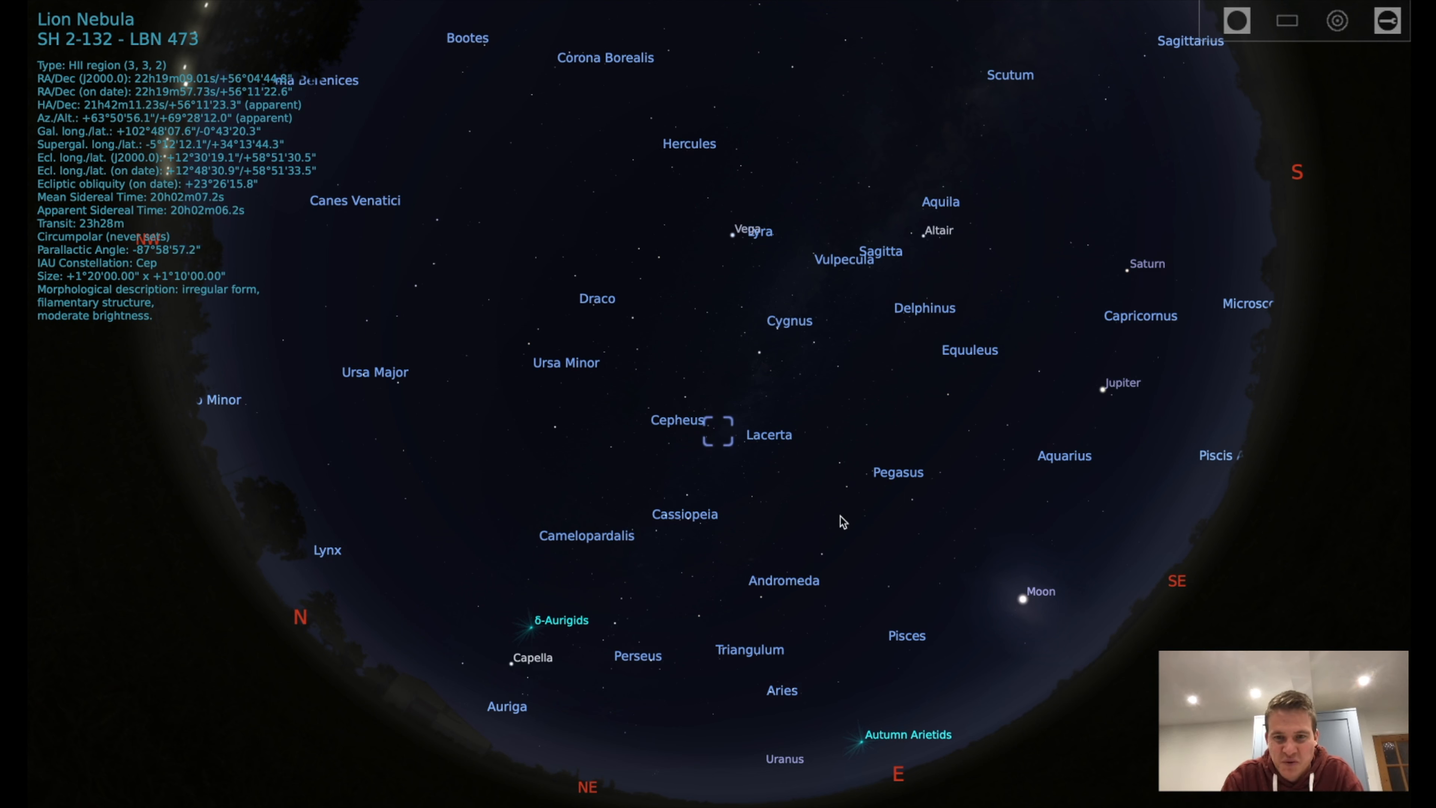
mouse_move(786, 481)
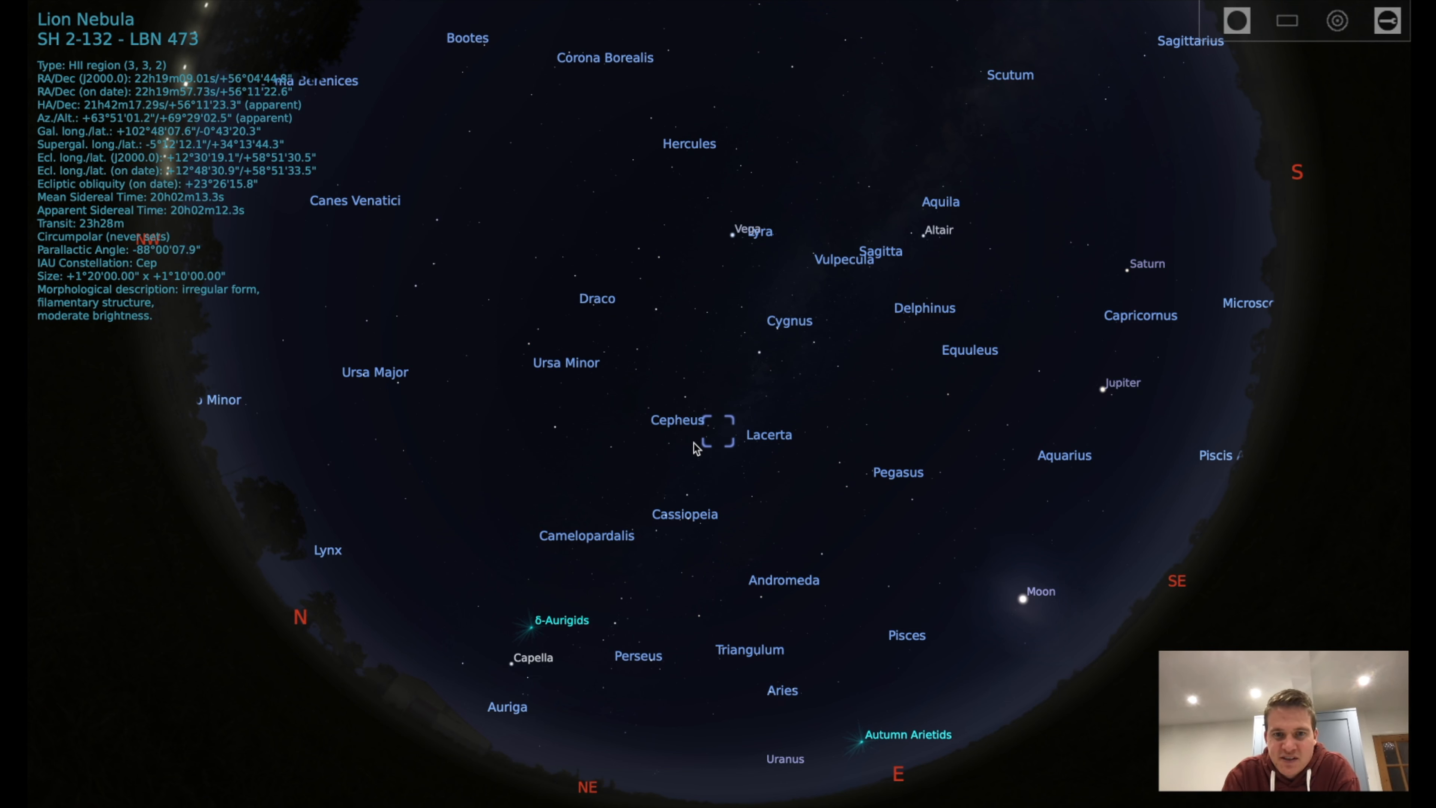
mouse_move(719, 482)
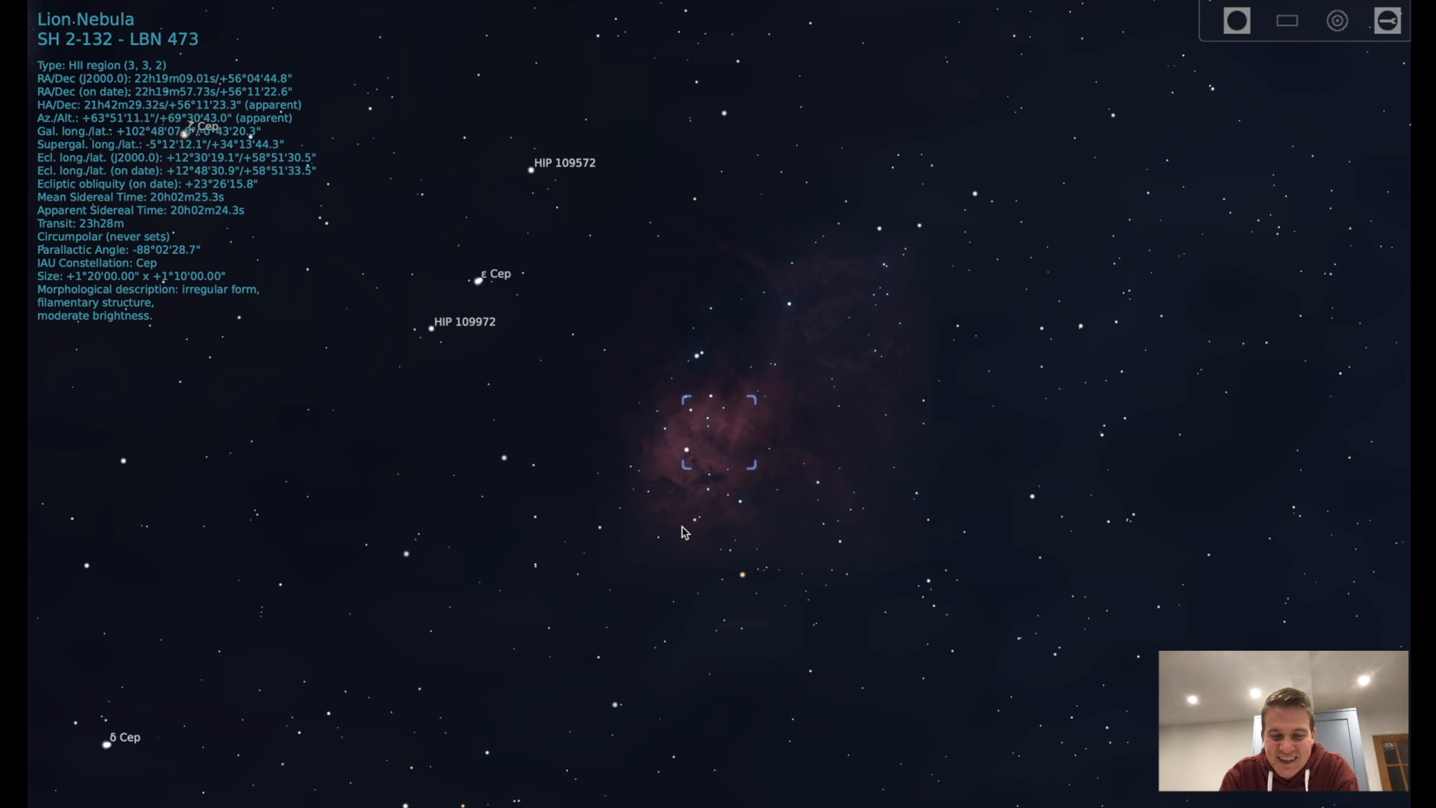
mouse_move(745, 473)
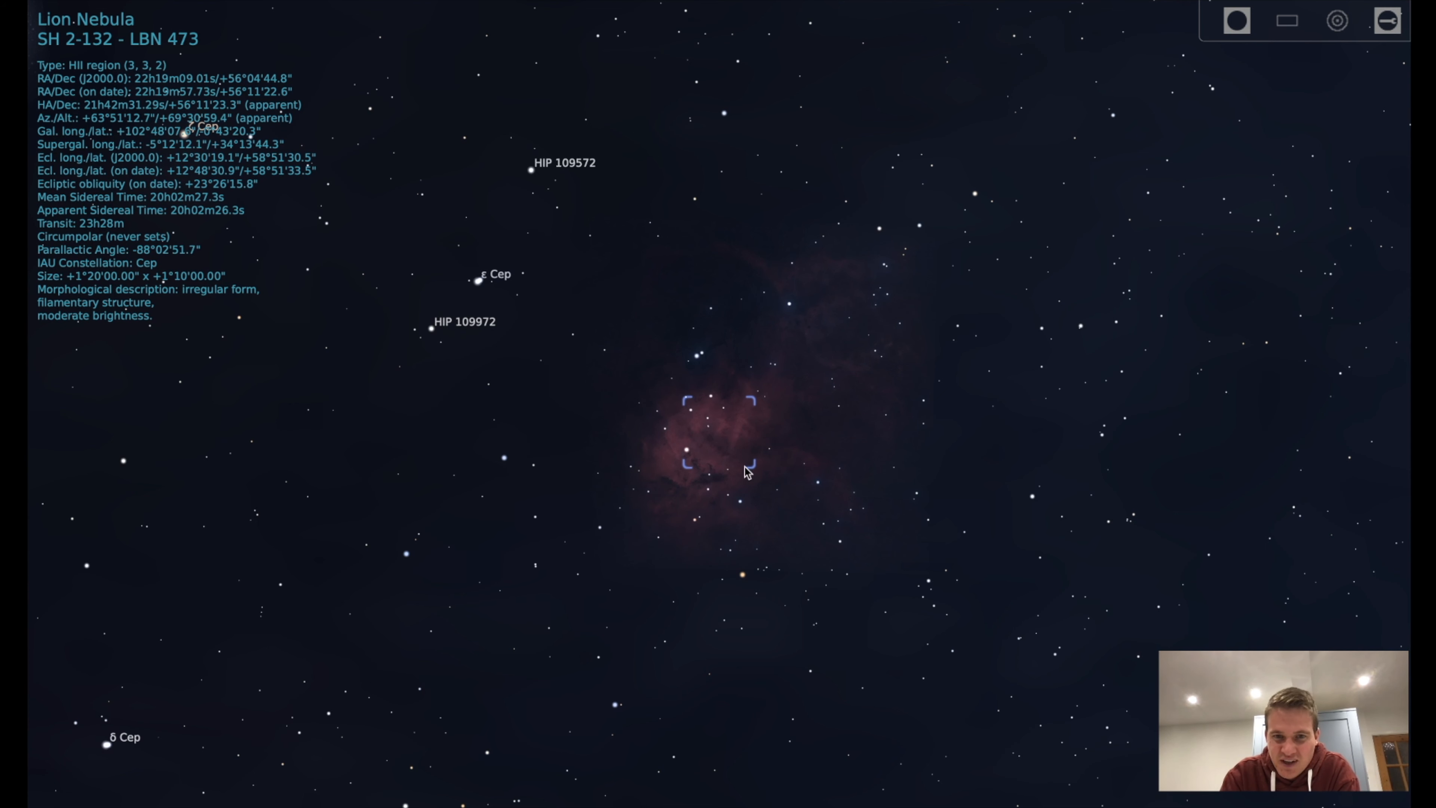
mouse_move(825, 506)
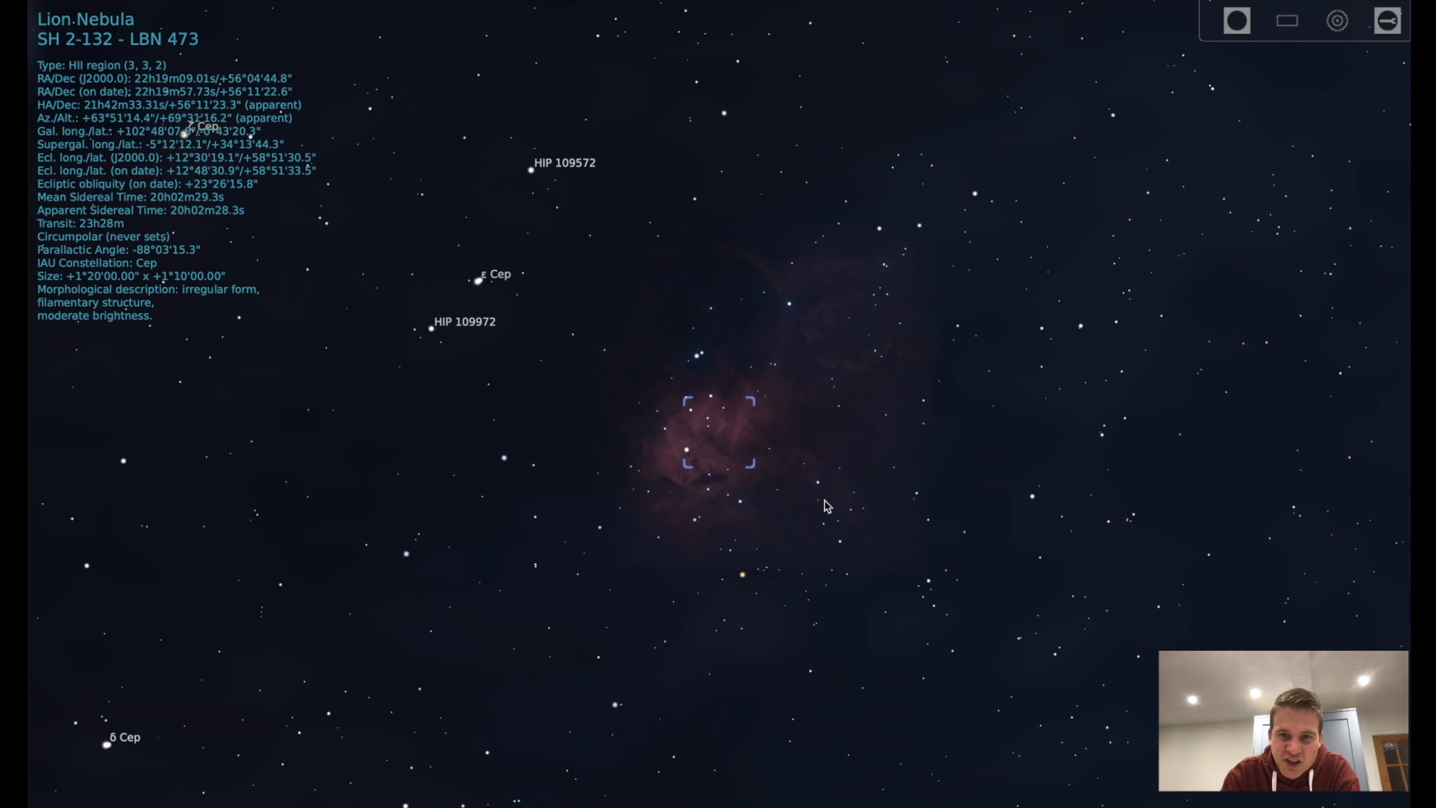
mouse_move(877, 305)
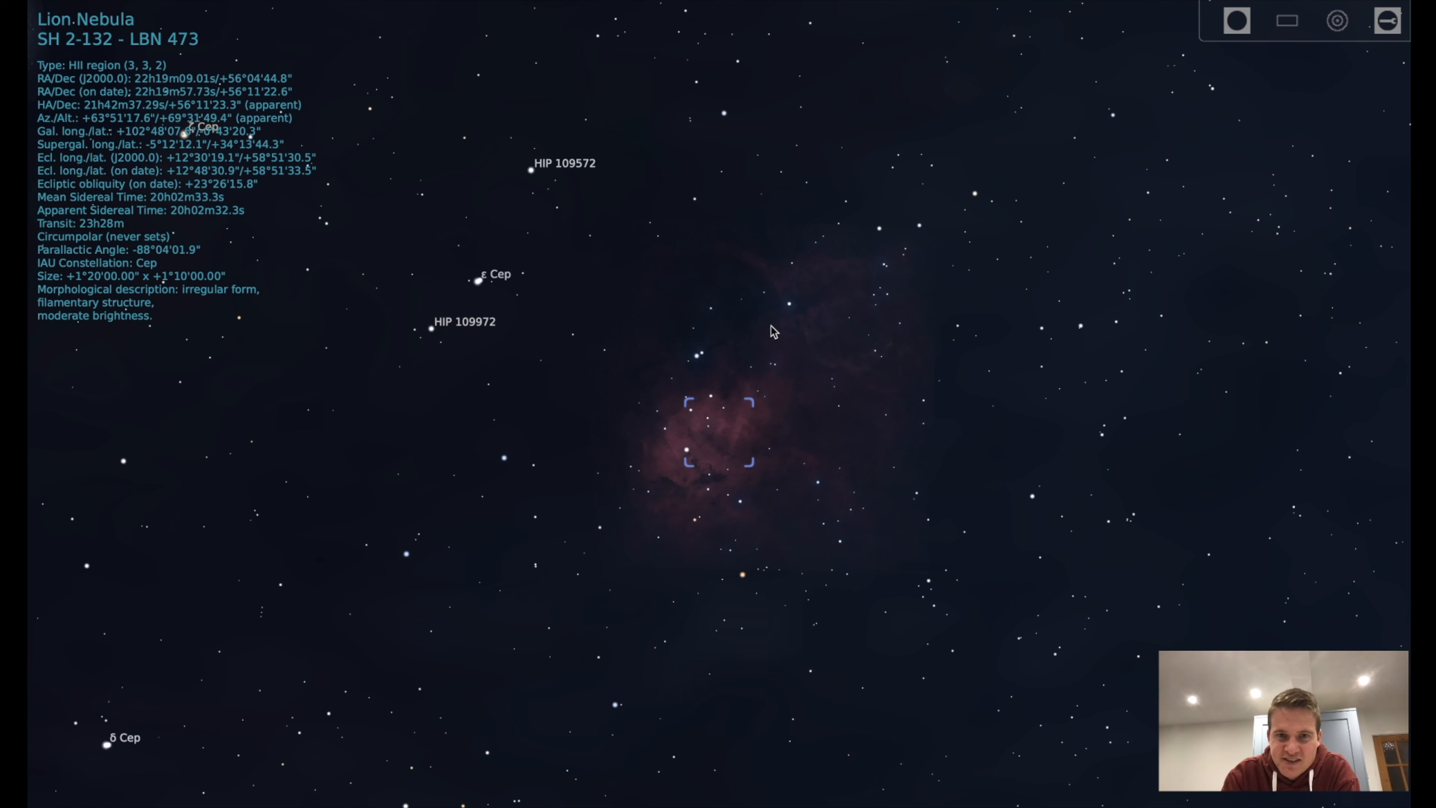
mouse_move(760, 540)
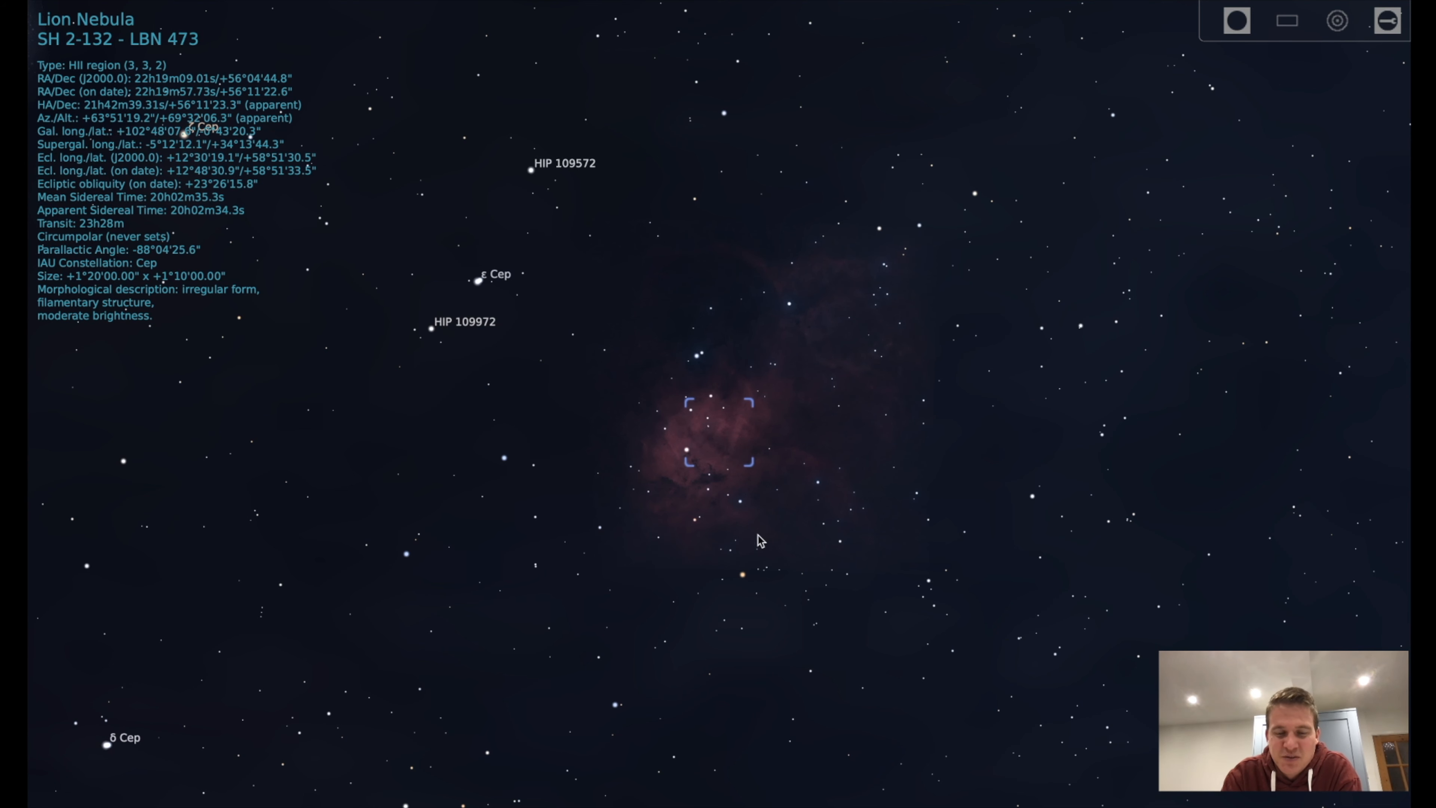
mouse_move(946, 533)
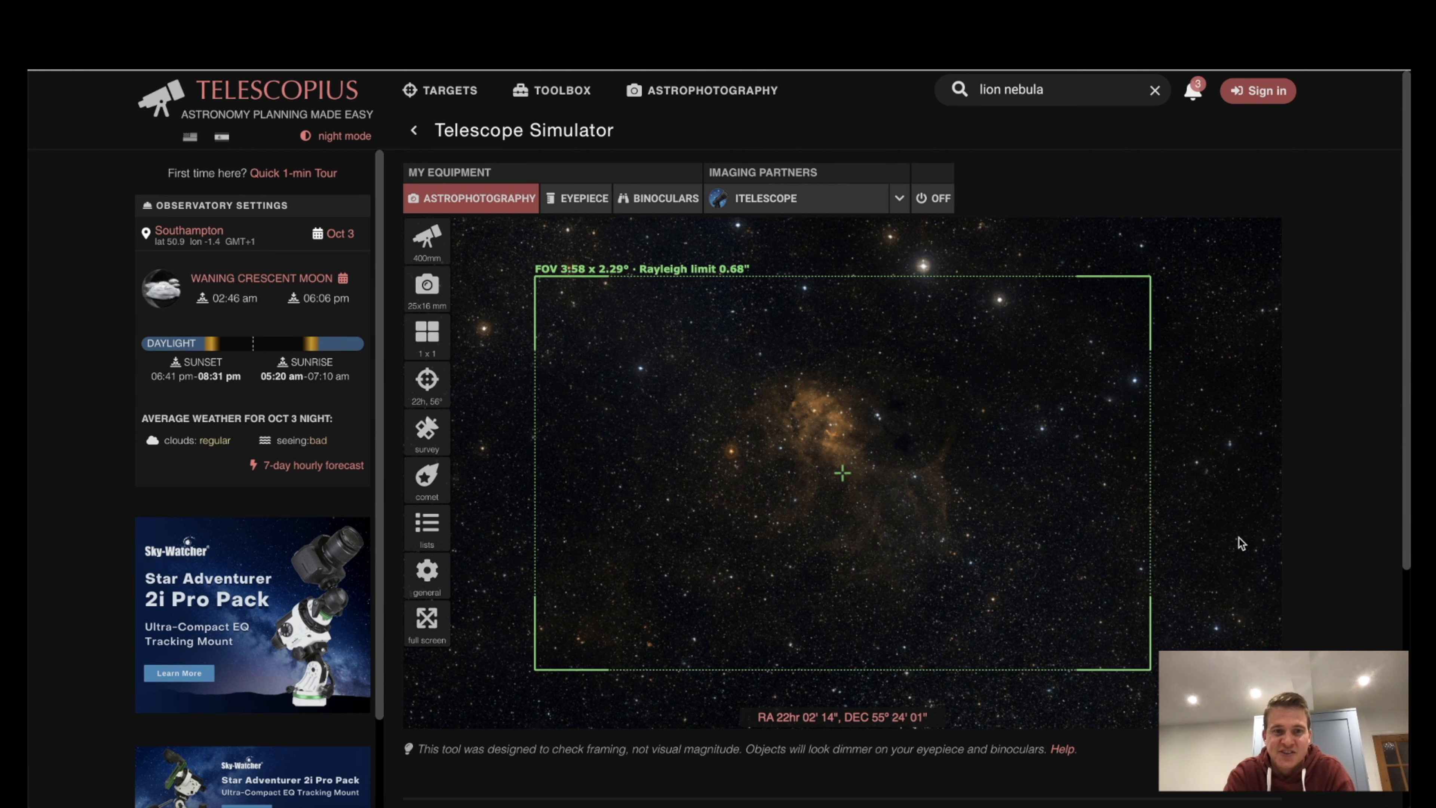
Step: Frame the Lion Nebula in the Telescope Simulator's 3.58° × 2.29° field-of-view rectangle
left_click(426, 379)
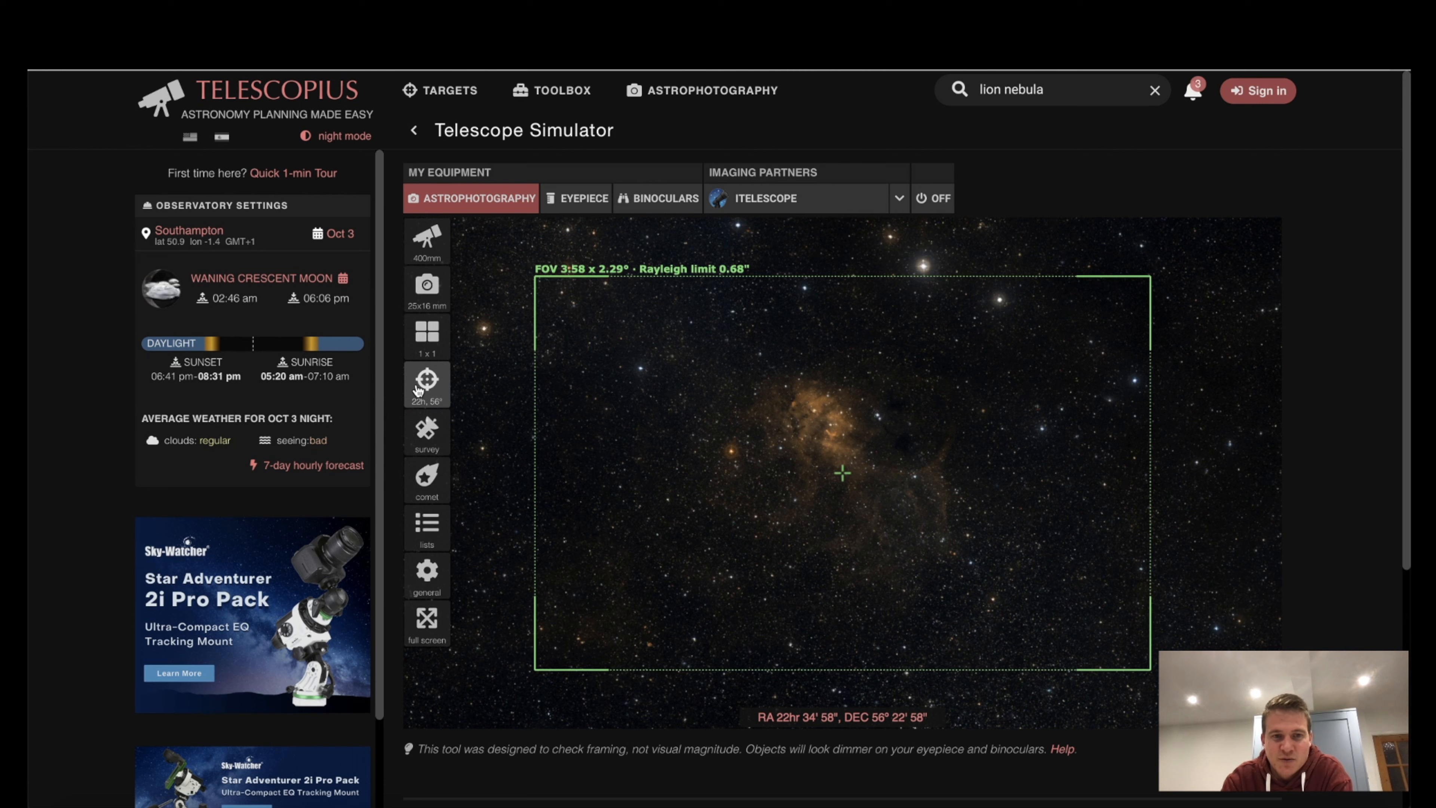